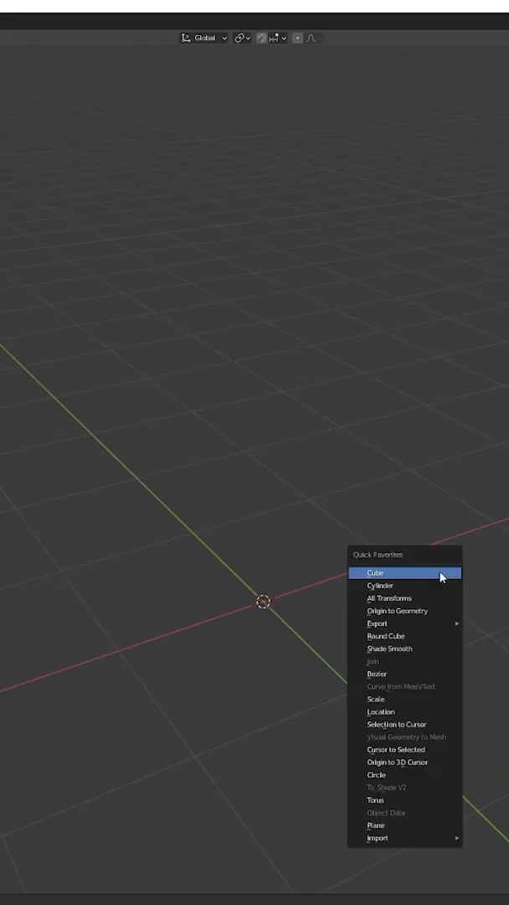
- Raise Dynamesh resolution to 1024 on the joined cylinders, then select the Clay brush
click(381, 585)
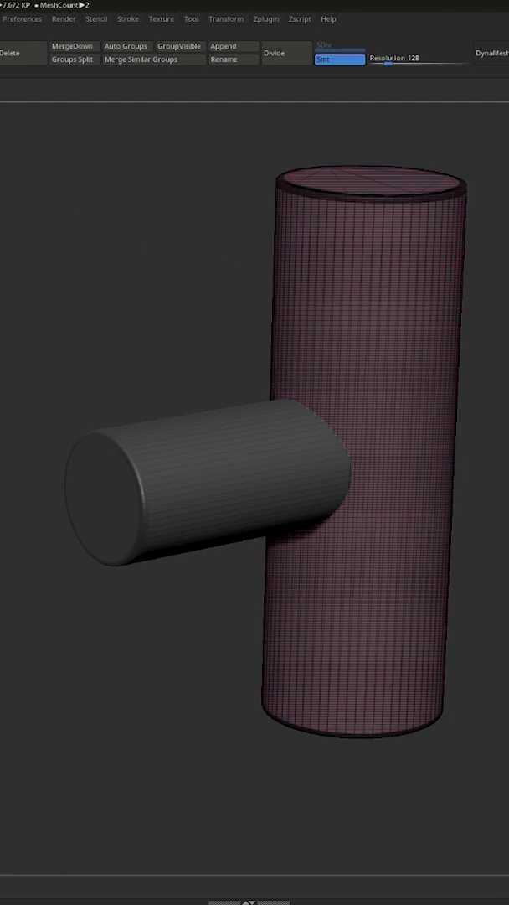
click(72, 47)
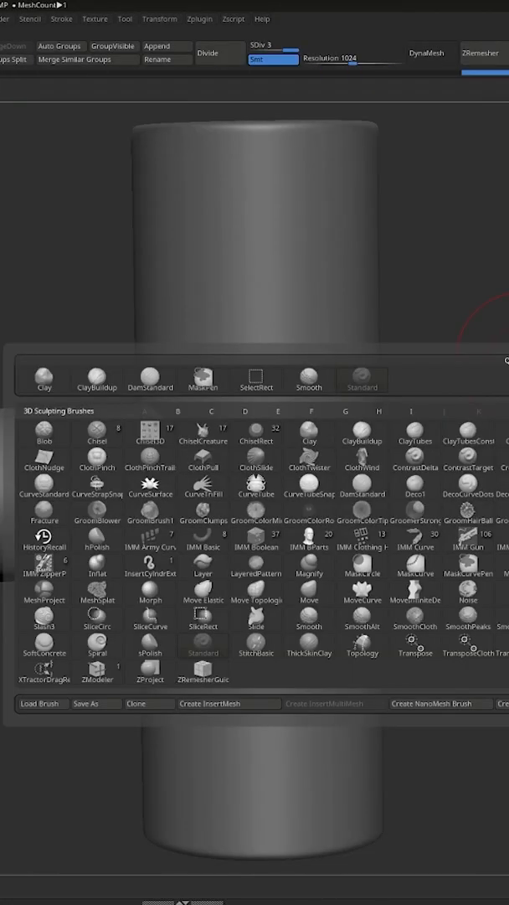
click(44, 379)
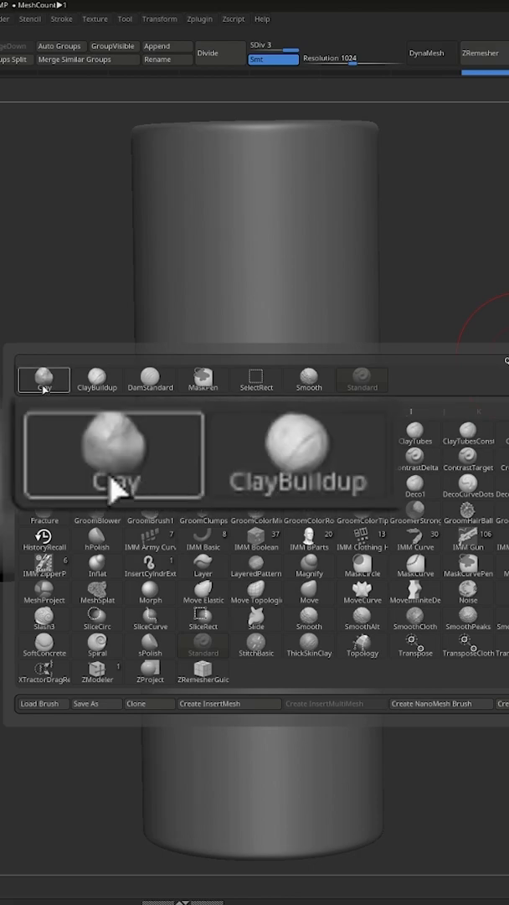